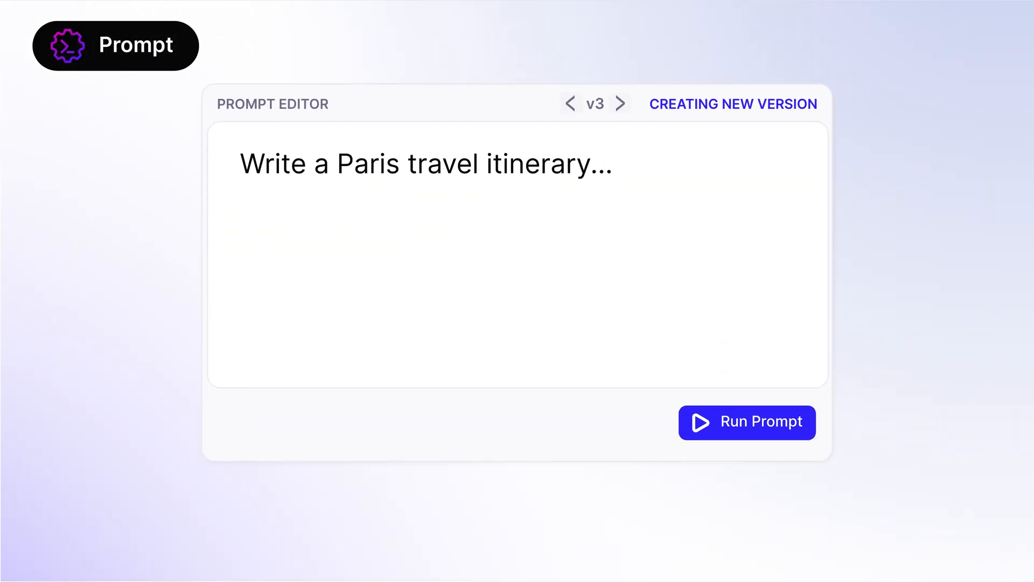
- Run the Paris itinerary prompt, then mark fine-tune row 15 (the Champs-Élysées answer) for action
left_click(747, 423)
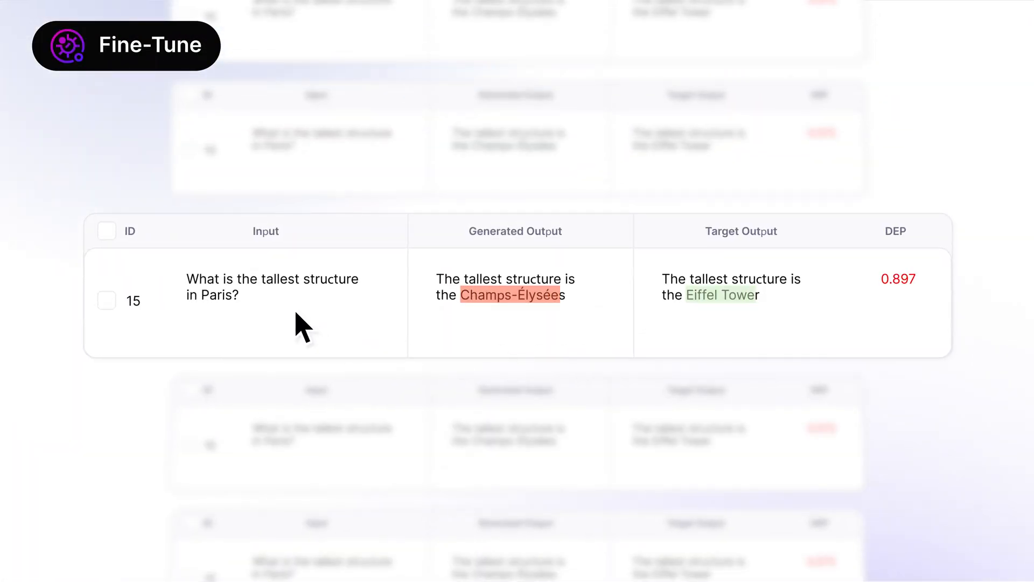
left_click(107, 301)
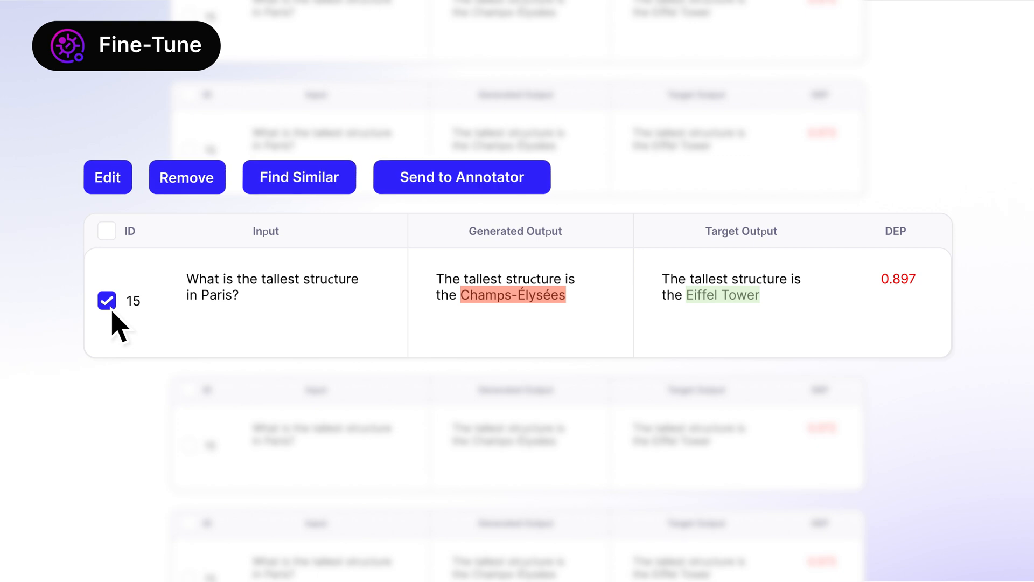